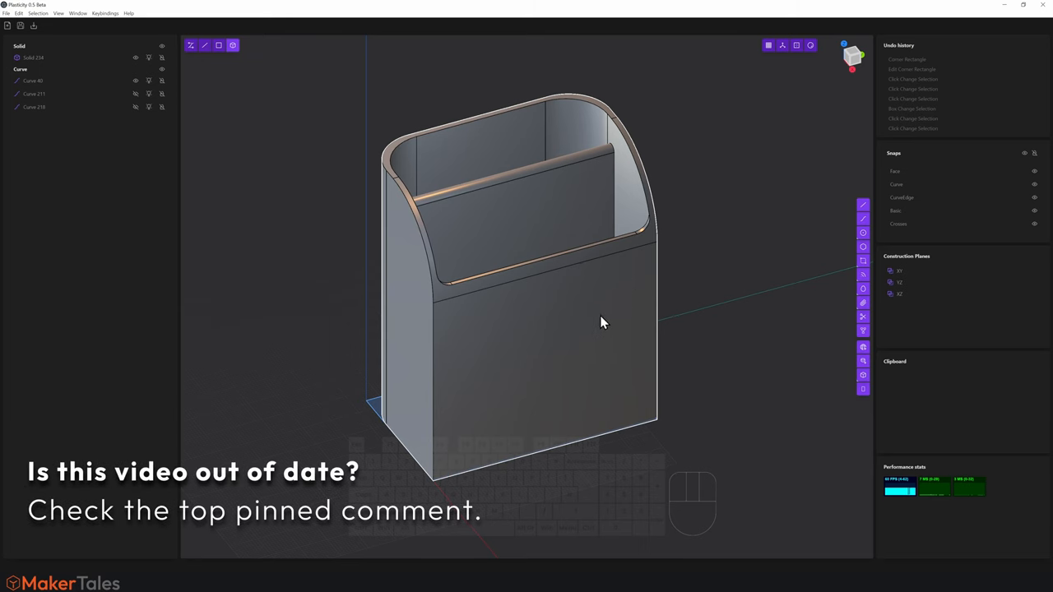
mouse_move(593, 329)
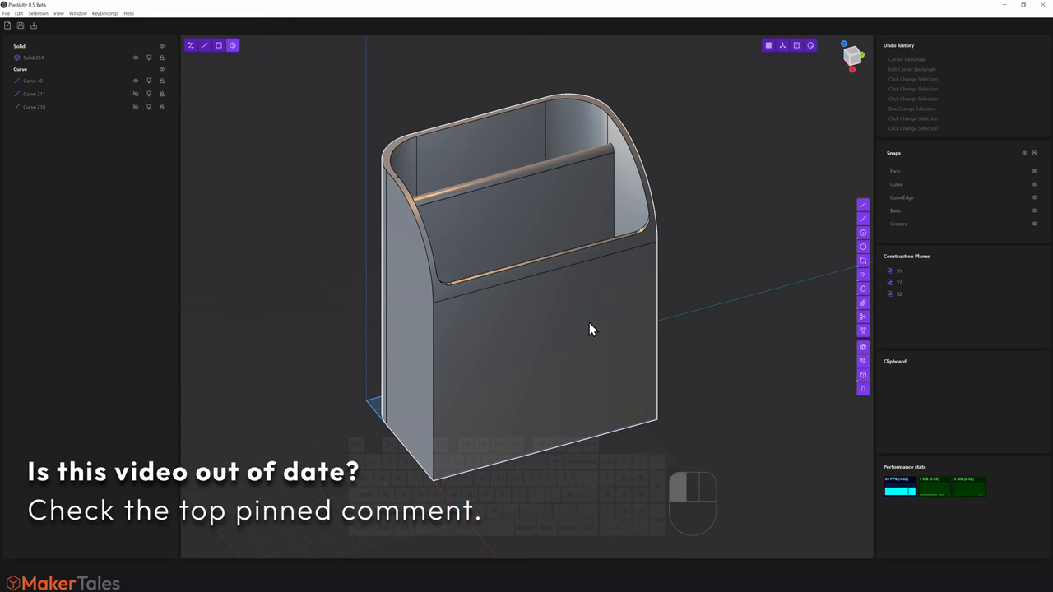
Export the solid in Wavefront OBJ format, saving over the existing Project 1.obj
left_click(33, 56)
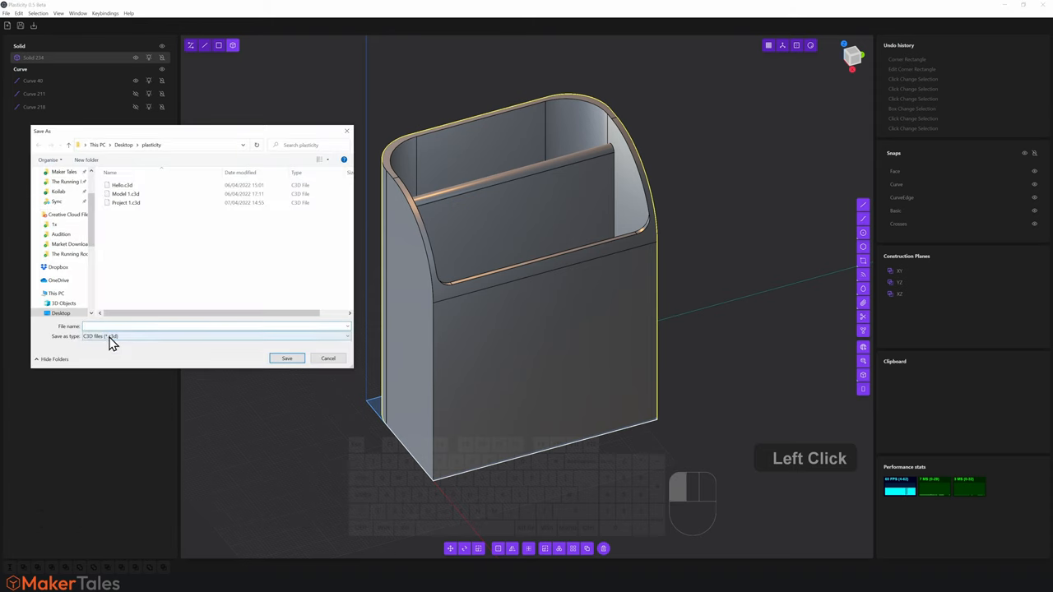
left_click(214, 336)
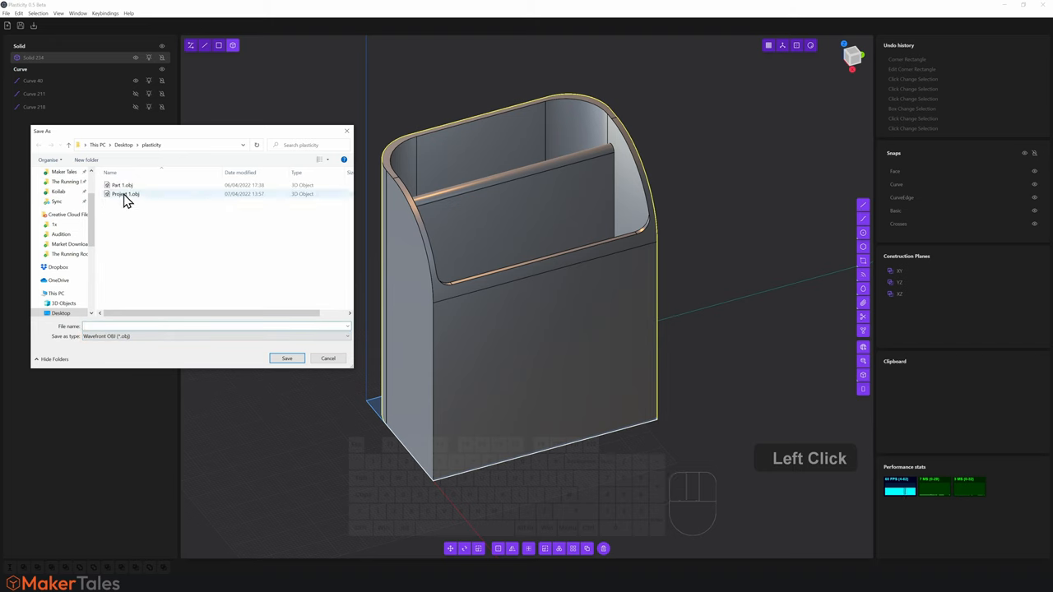
left_click(125, 193)
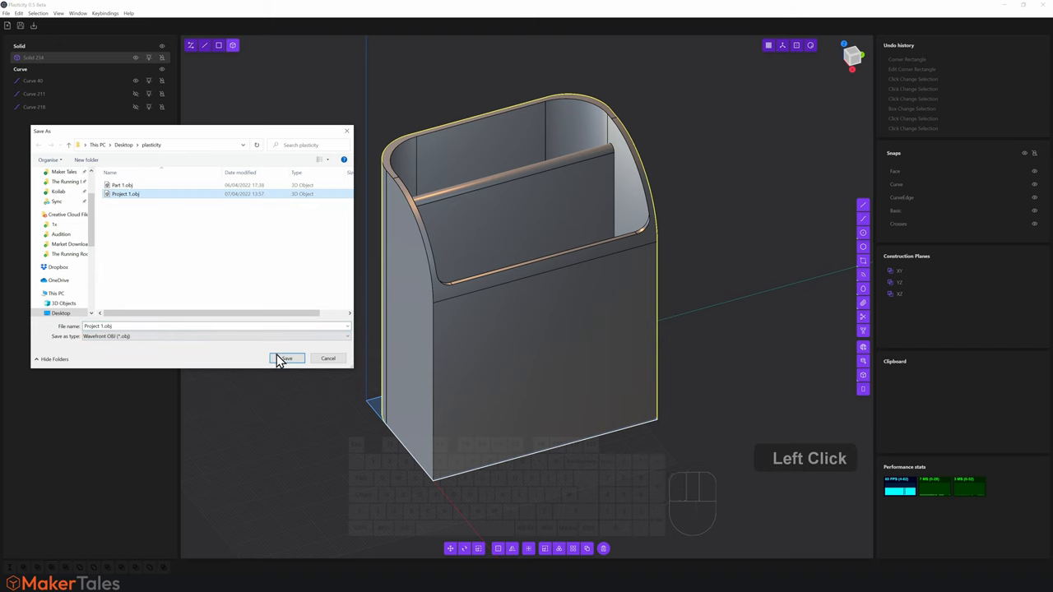
left_click(286, 358)
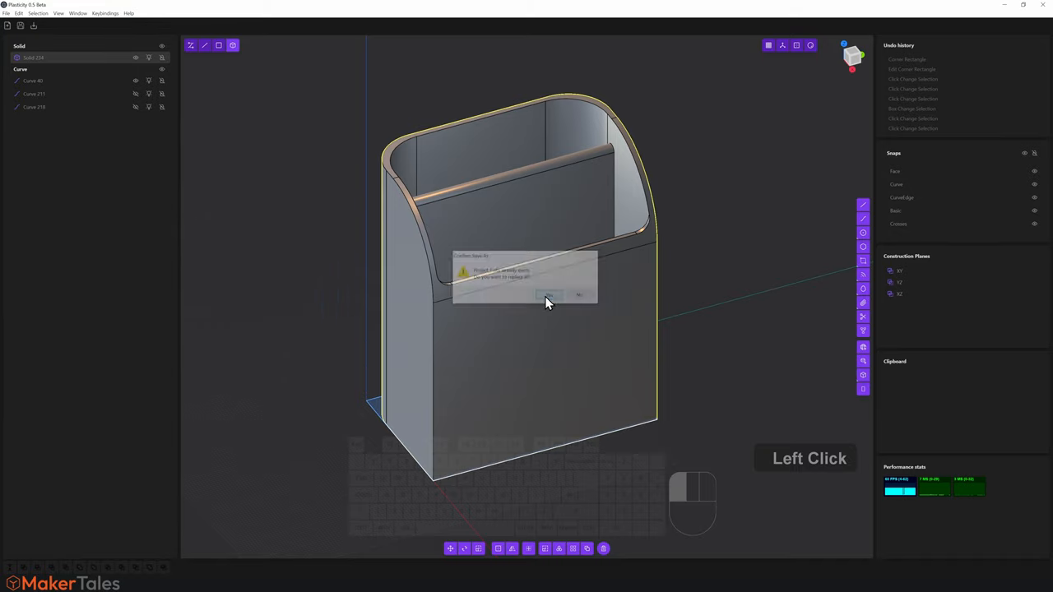
Confirm the overwrite, set sag to 0.10 and max count to 200, and inspect the wireframe preview
left_click(550, 295)
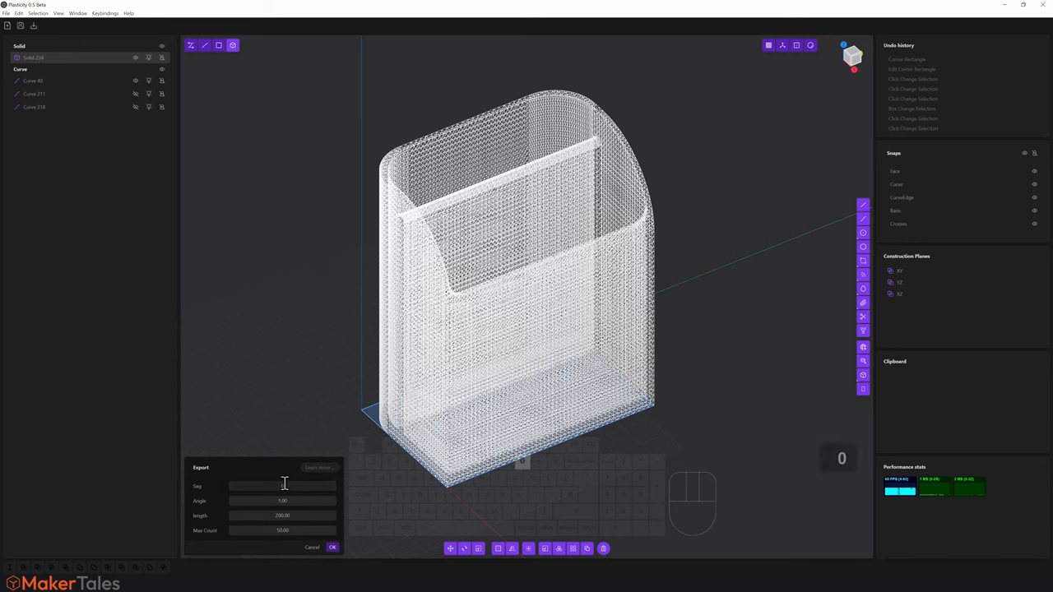
left_click(282, 486)
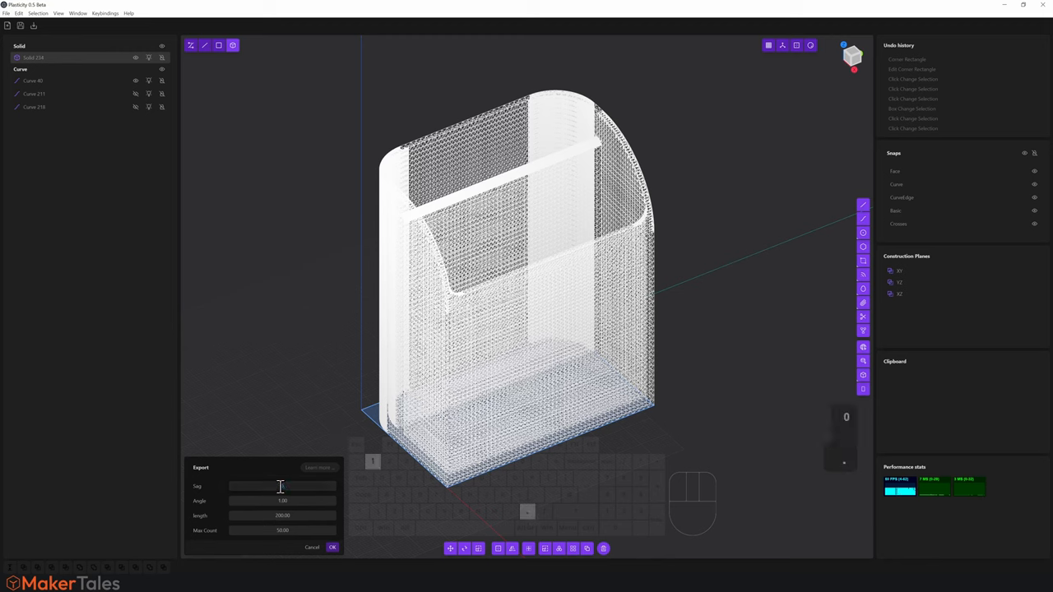
left_click(282, 486)
type("0.1")
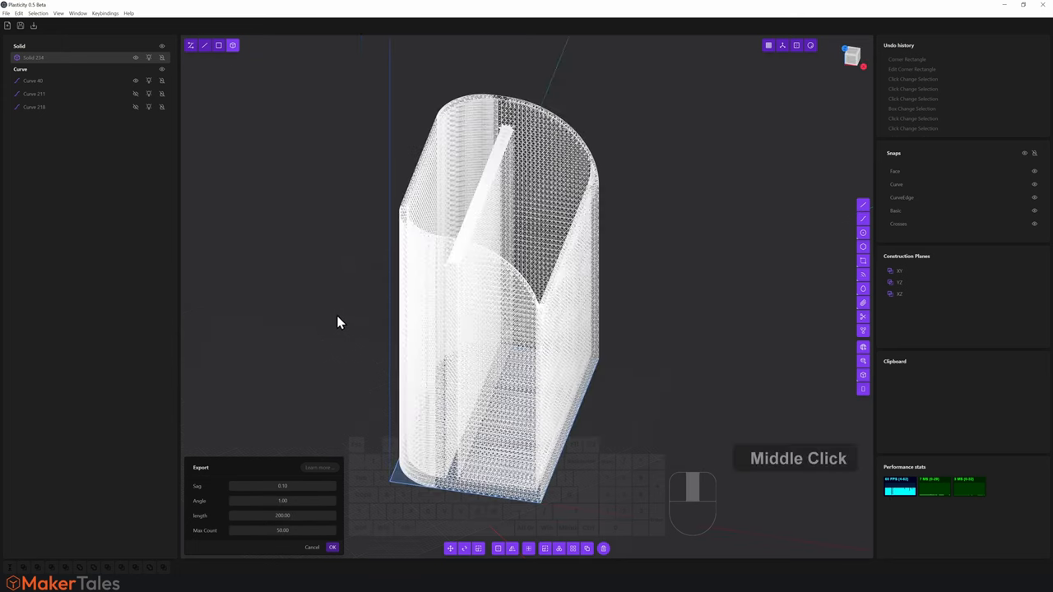
scroll("up", 3)
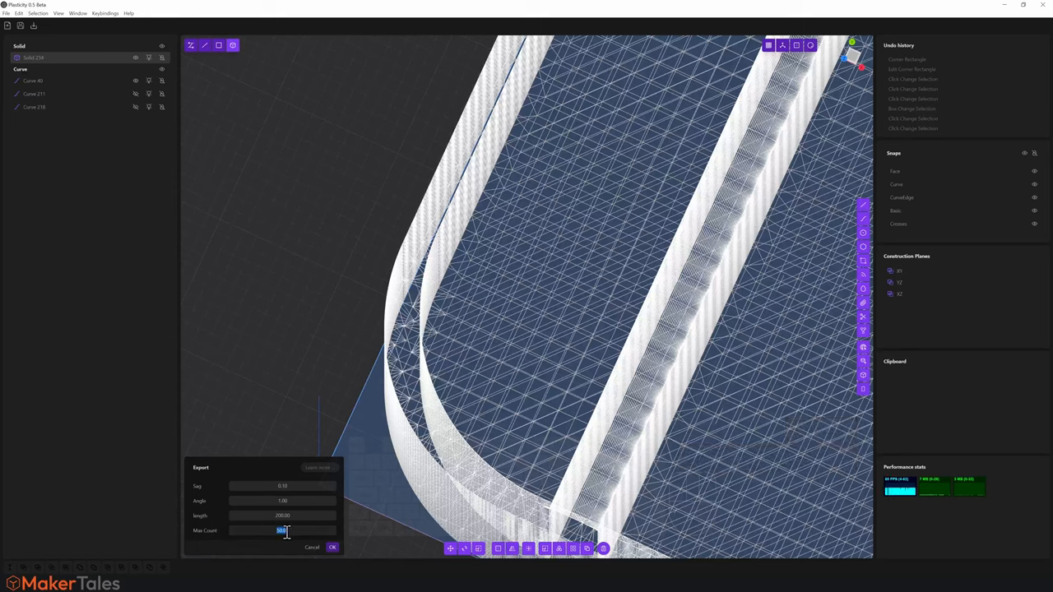
type("200.00")
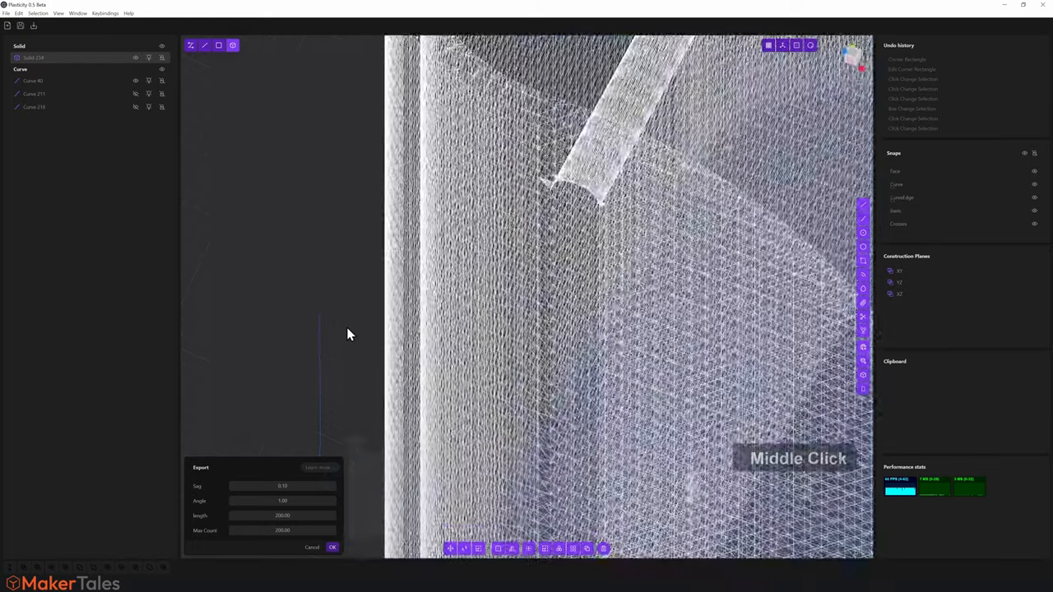
scroll("down", 3)
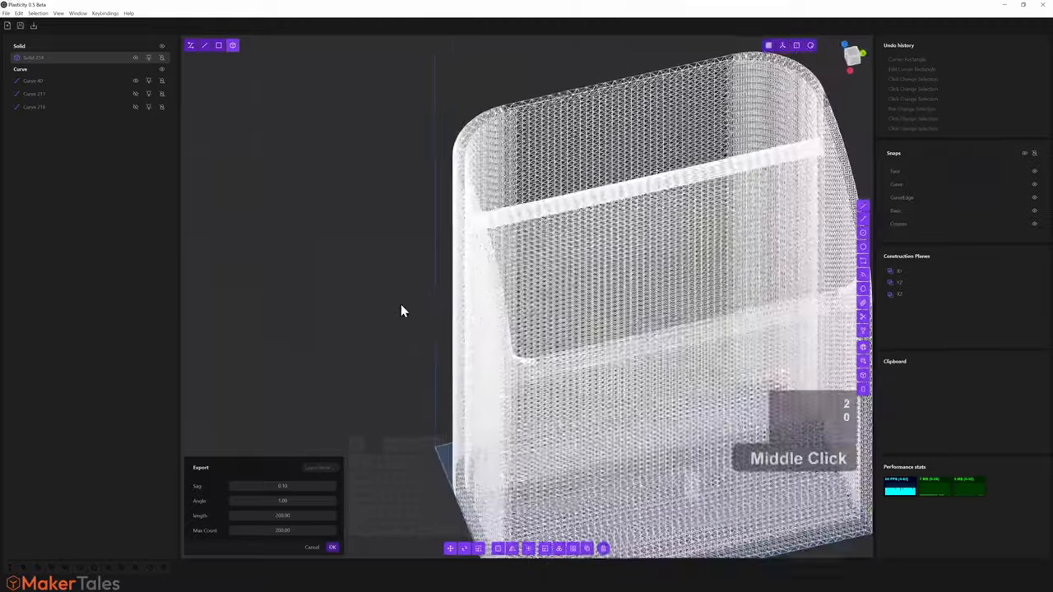
left_click_drag(403, 311, 373, 329)
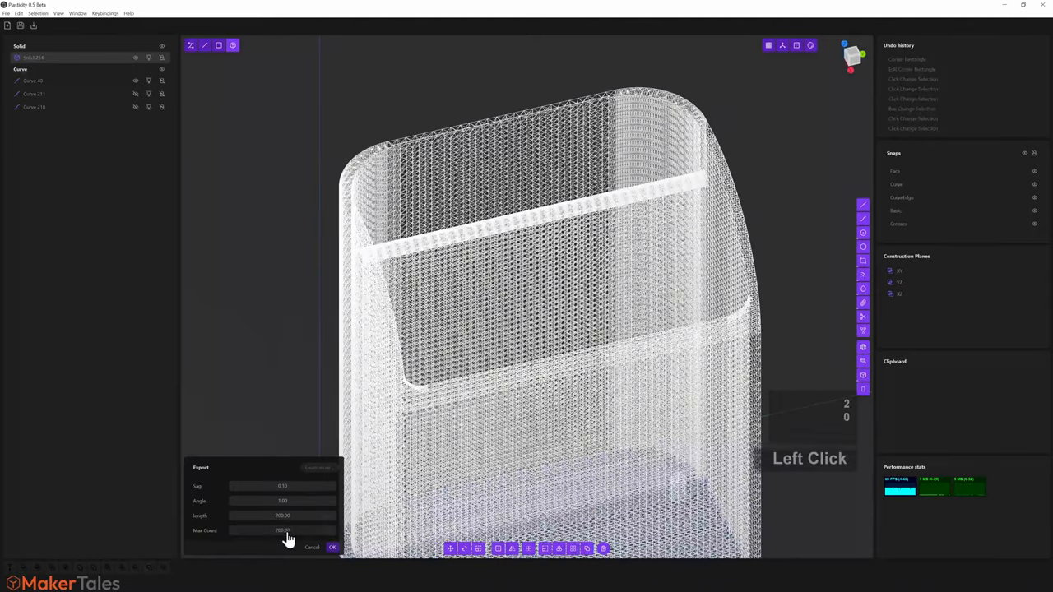
scroll("down", 3)
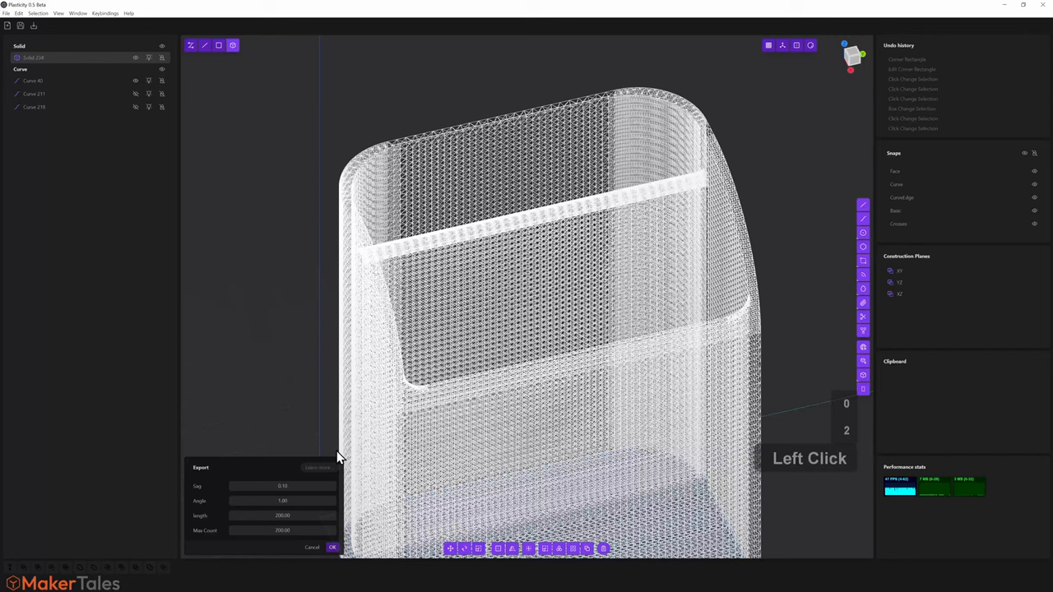
Finish the Plasticity export, then import Project 1.obj into Blender as a Wavefront OBJ
left_click(332, 547)
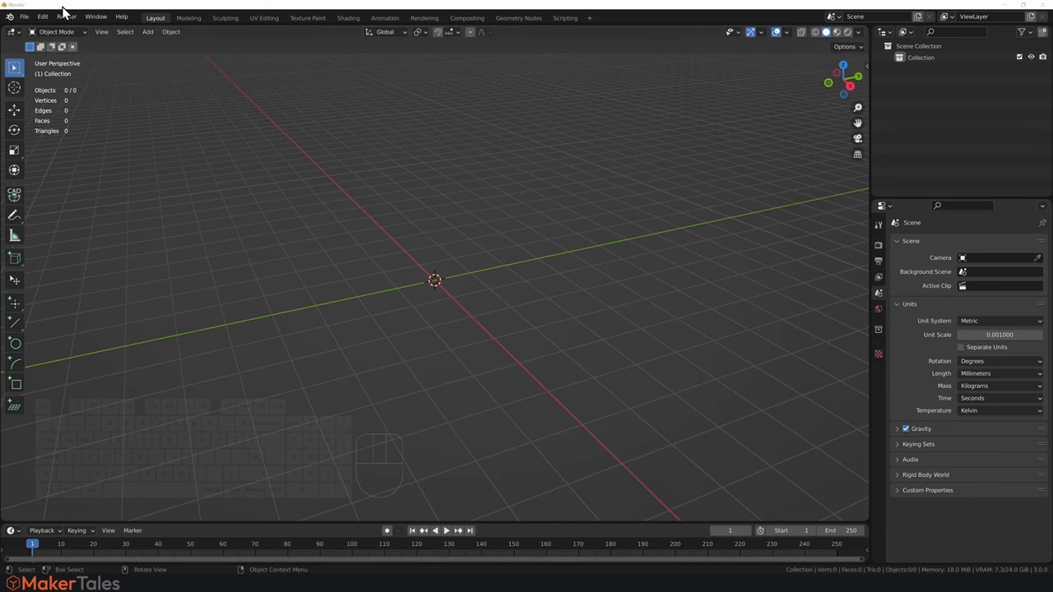
left_click(24, 16)
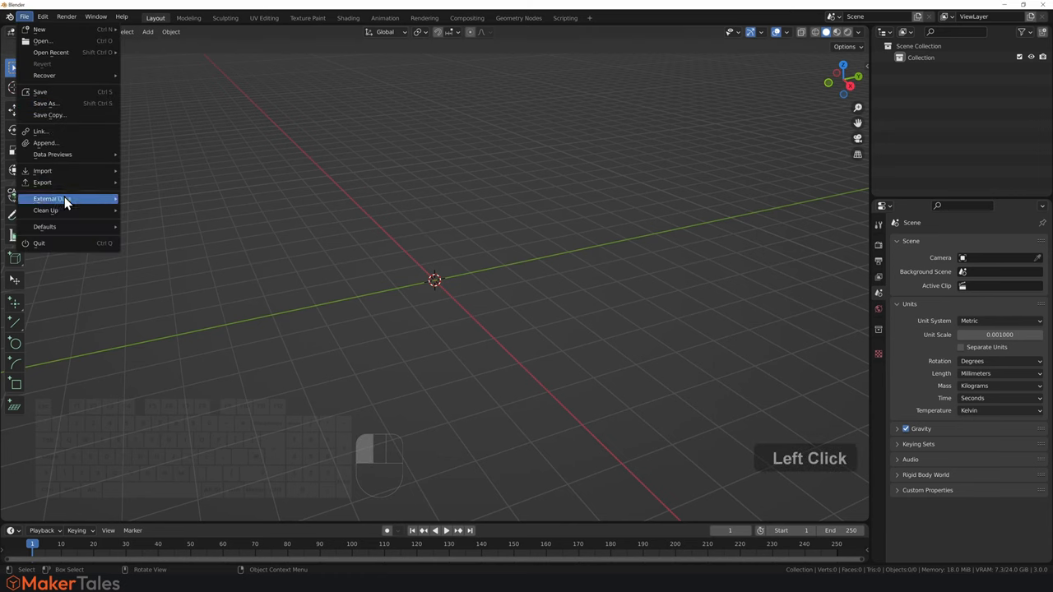
left_click(42, 171)
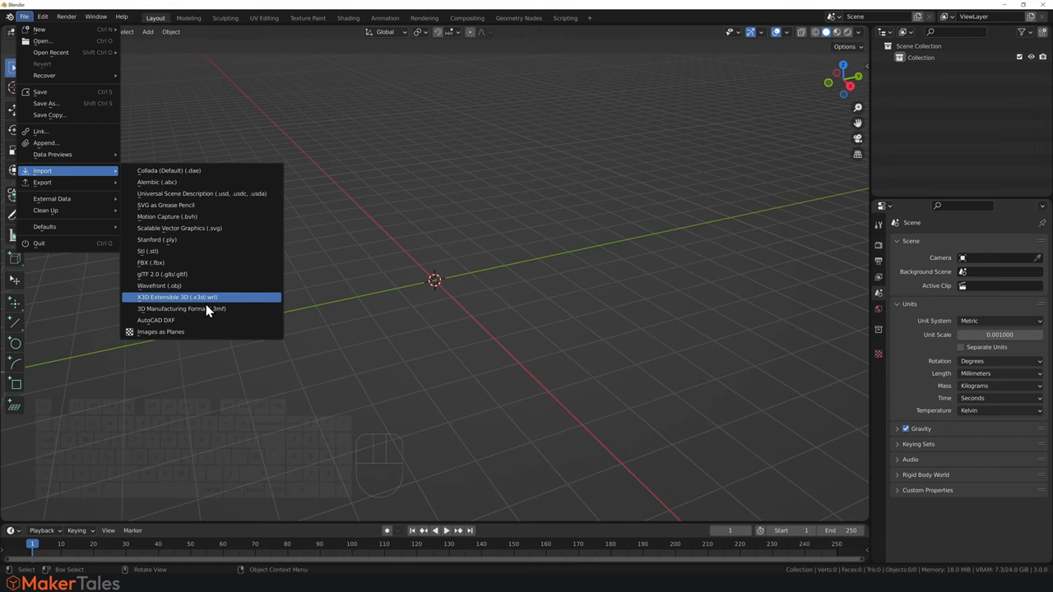
left_click(159, 285)
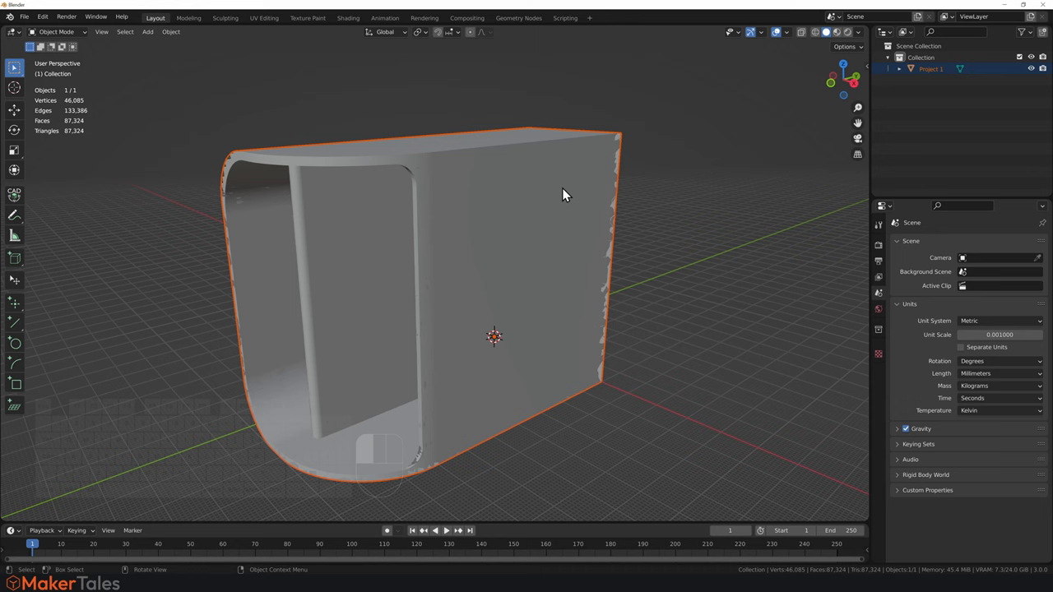
Set Project 1's scale to 0.01 (50 × 80 × 100 mm) and rotate it -90° about X
key("n")
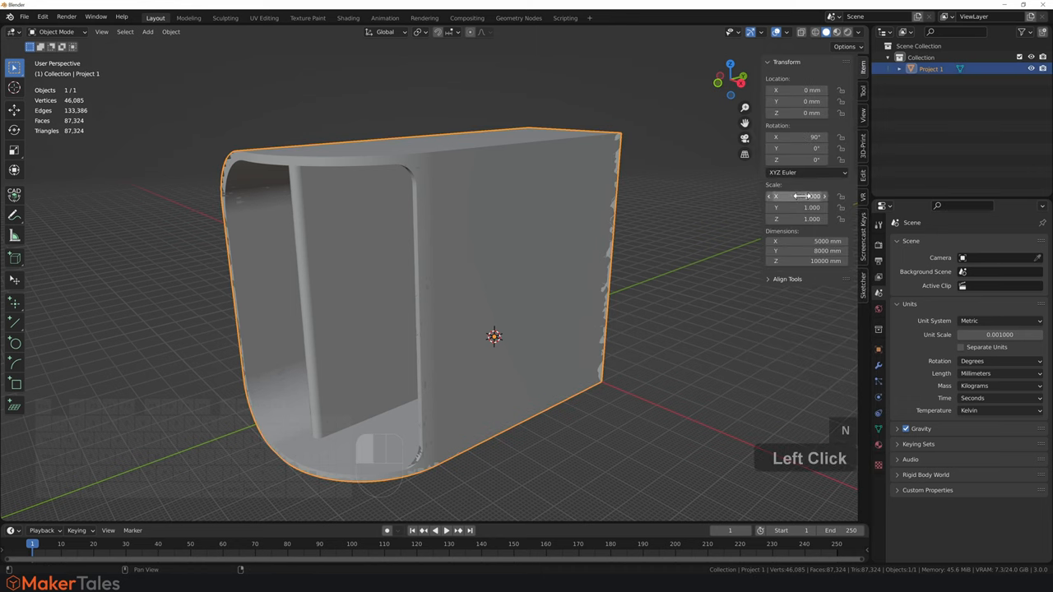
double_click(798, 196)
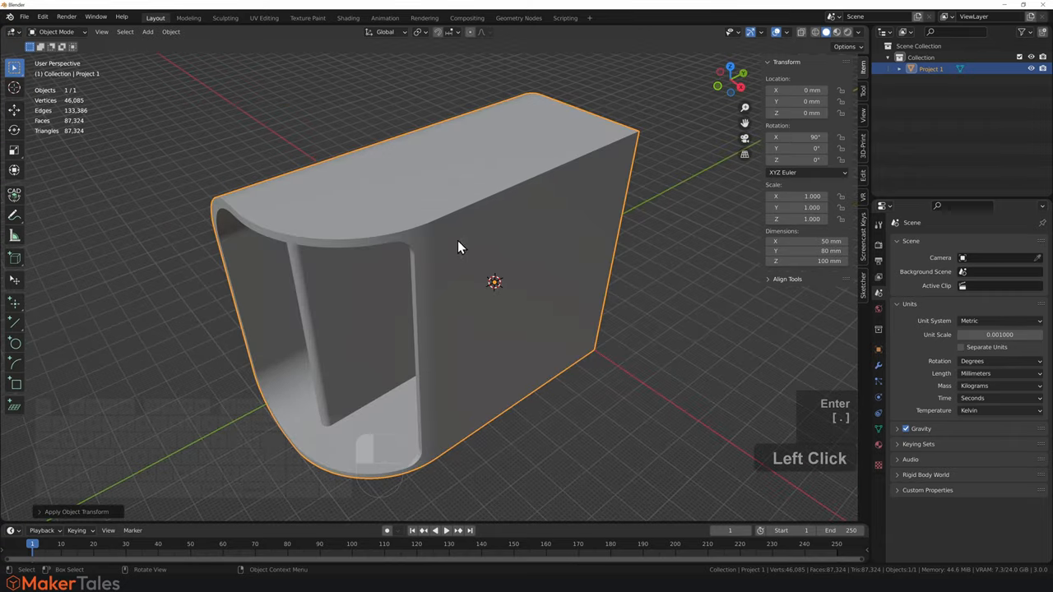
scroll("up", 3)
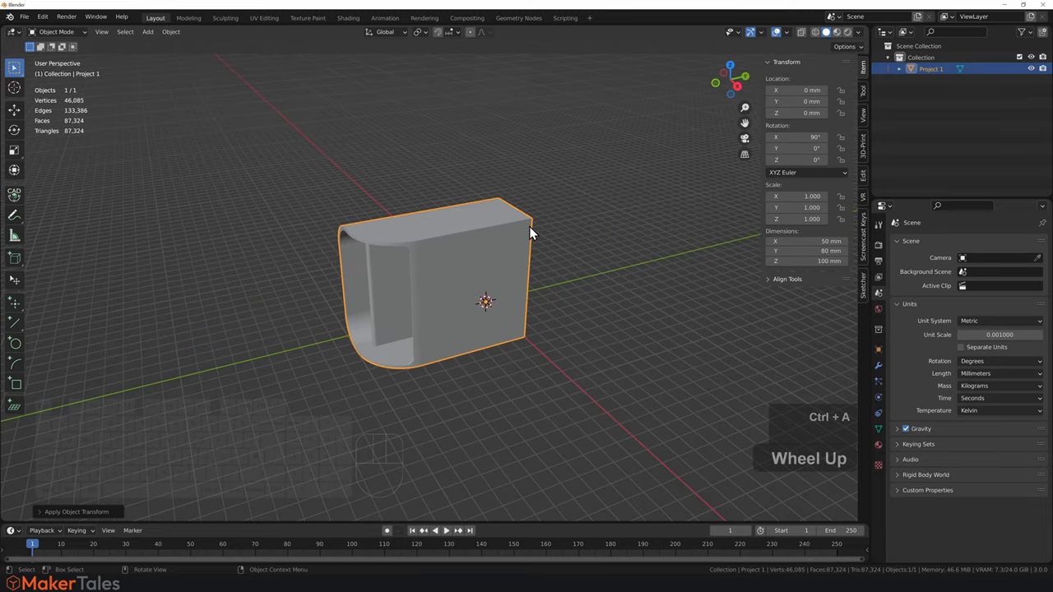
key("r")
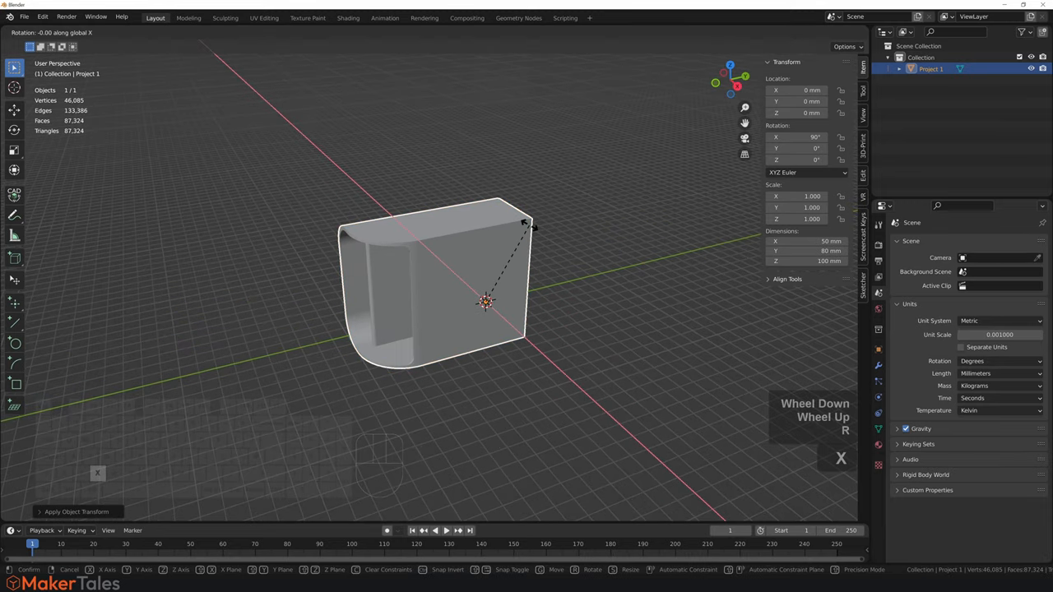
type("90")
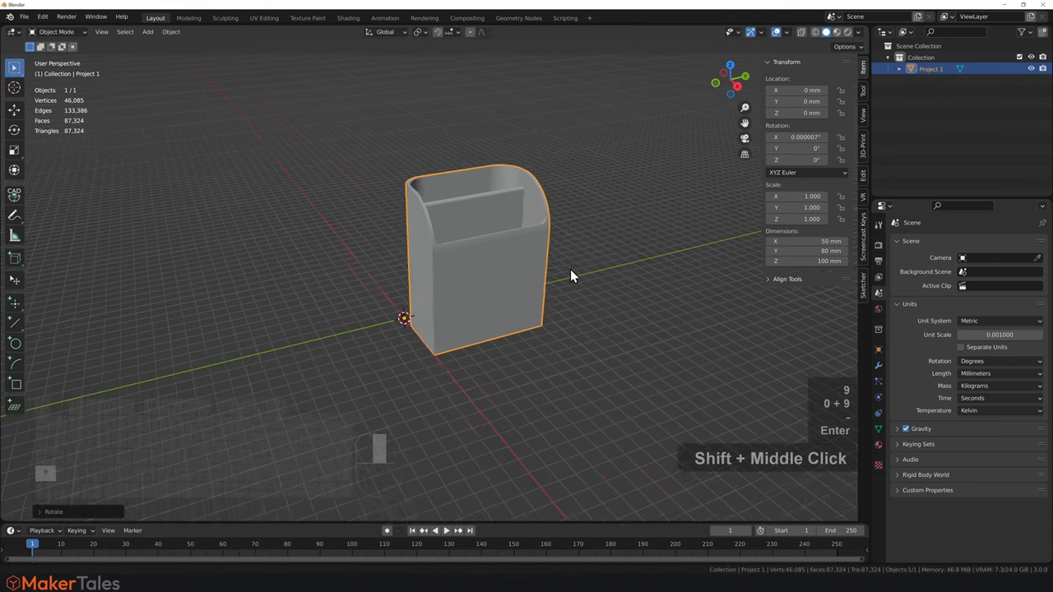
Merge by Distance at 0.0001 mm, cutting vertices from 46,085 to 43,664, then return to Object Mode
scroll("up", 3)
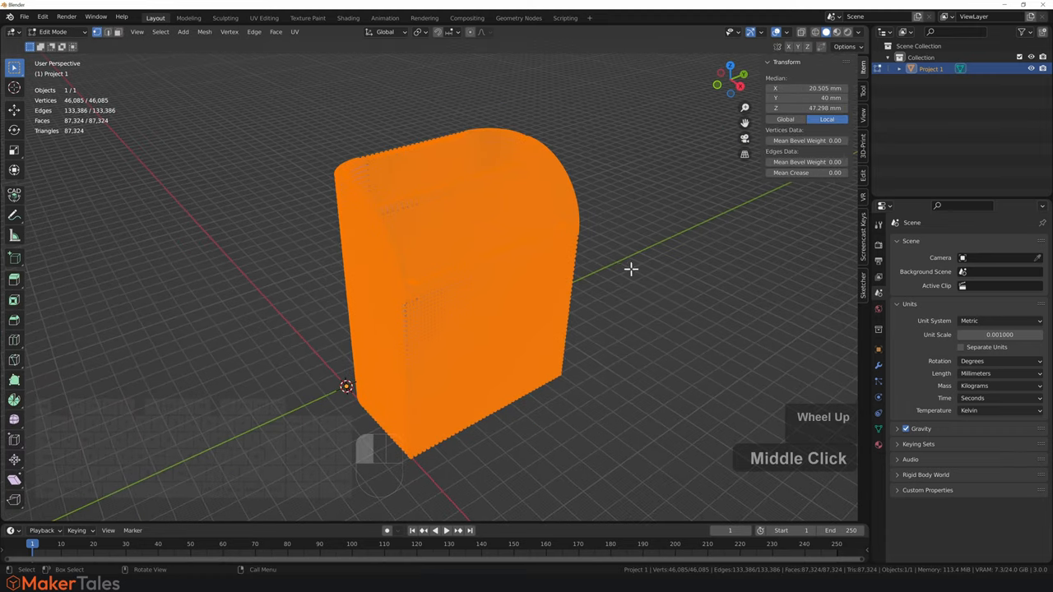
key("a")
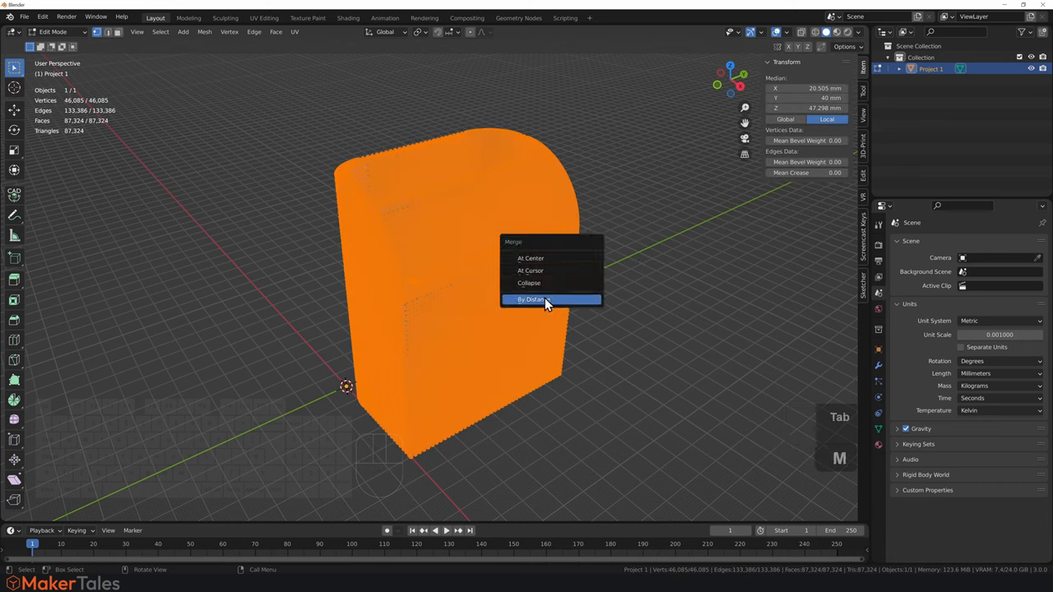
left_click(533, 299)
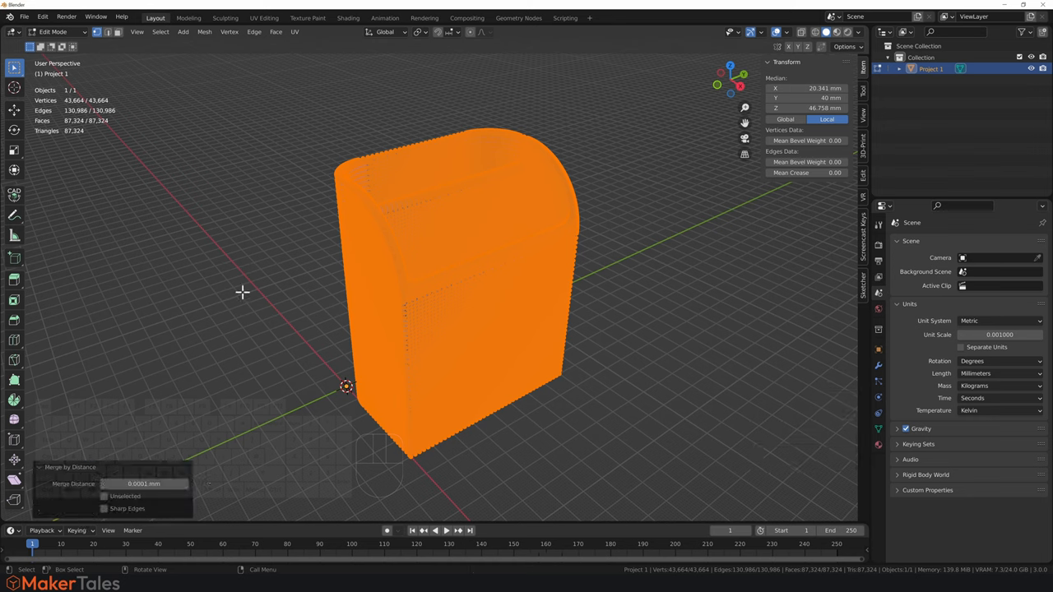
left_click(342, 261)
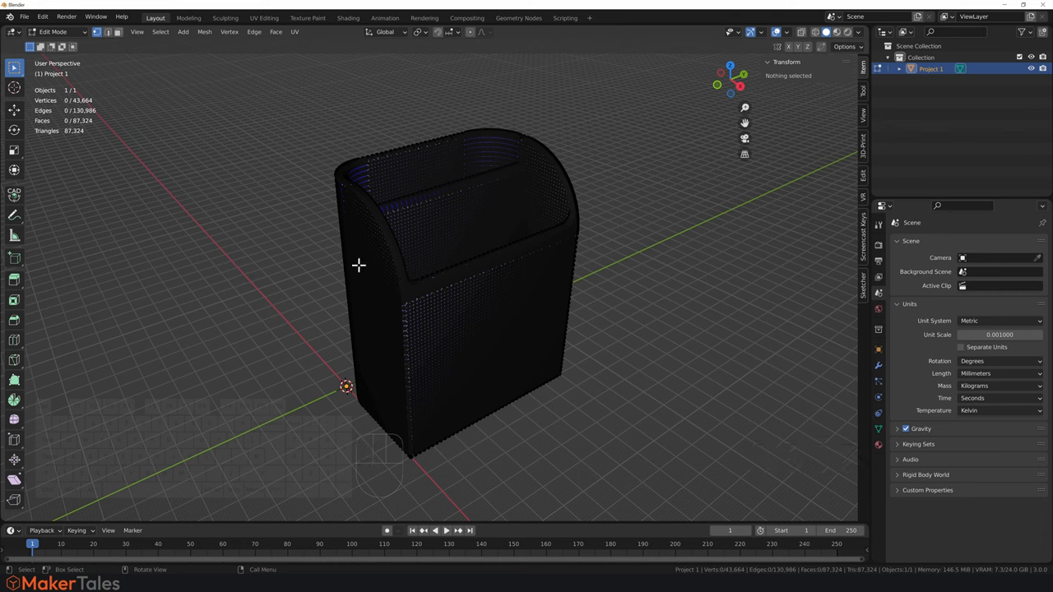
key("Tab")
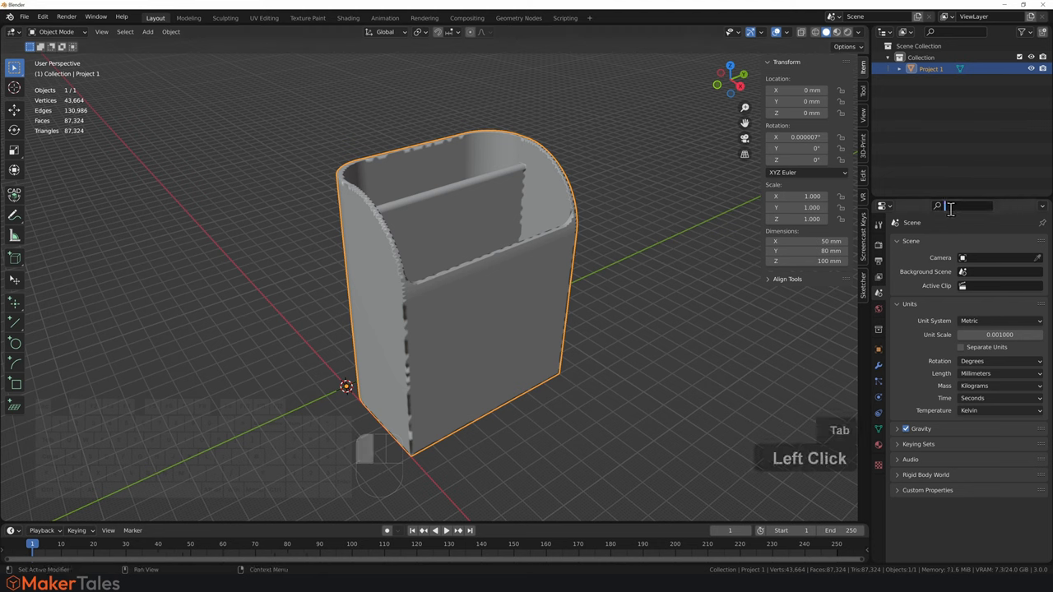
Clear Custom Split Normals Data and run Check All, showing 2 intersecting and 4,087 overhang faces
type("clear")
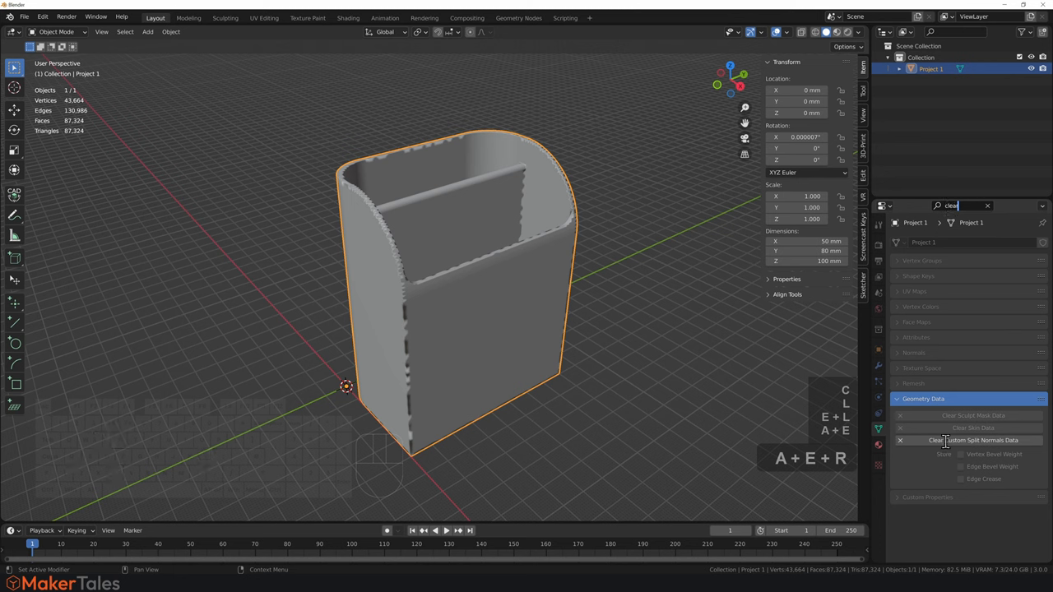
left_click(978, 440)
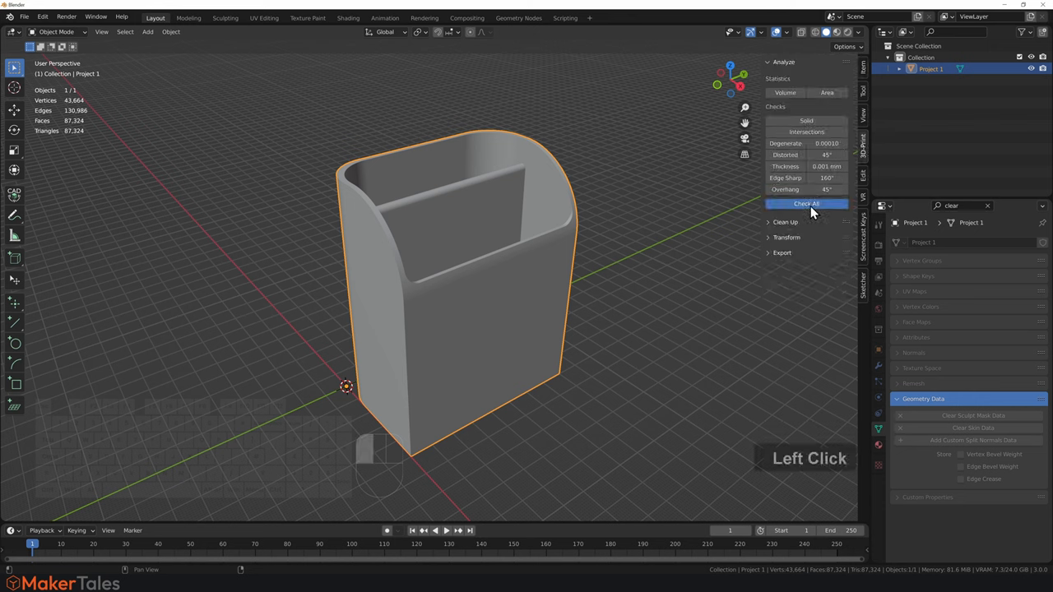
mouse_move(806, 208)
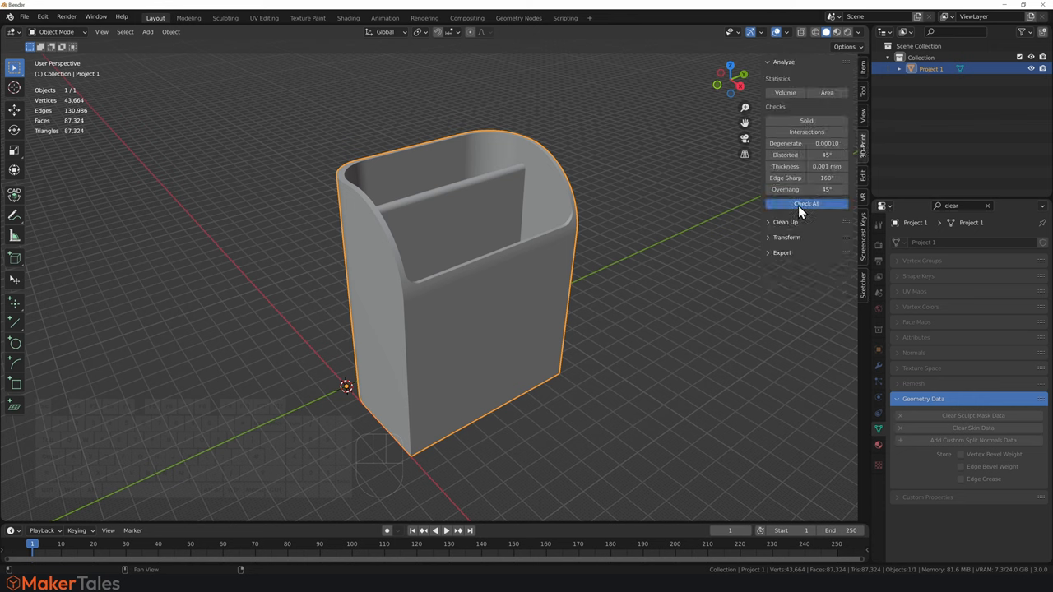
left_click(806, 203)
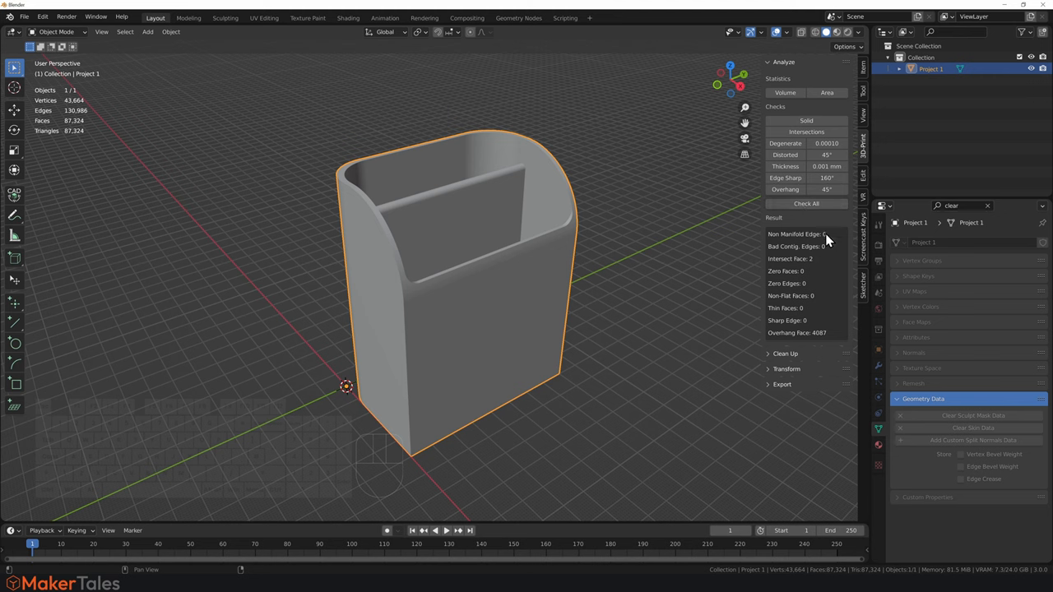
mouse_move(656, 279)
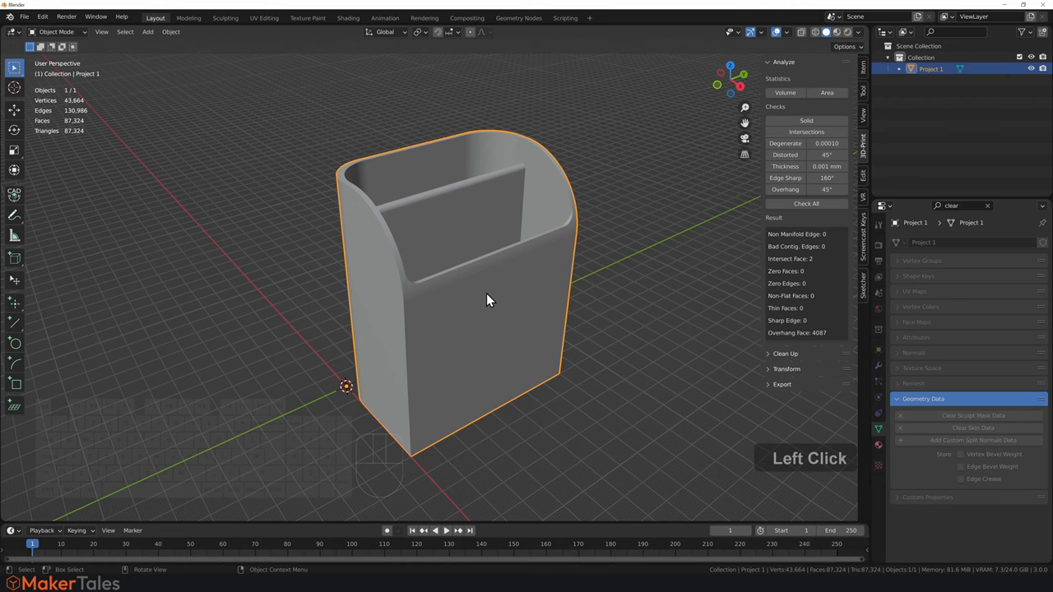
Apply Limited Dissolve with max angle 0.1, leaving 1,385 vertices and 2,766 triangles
key("Tab")
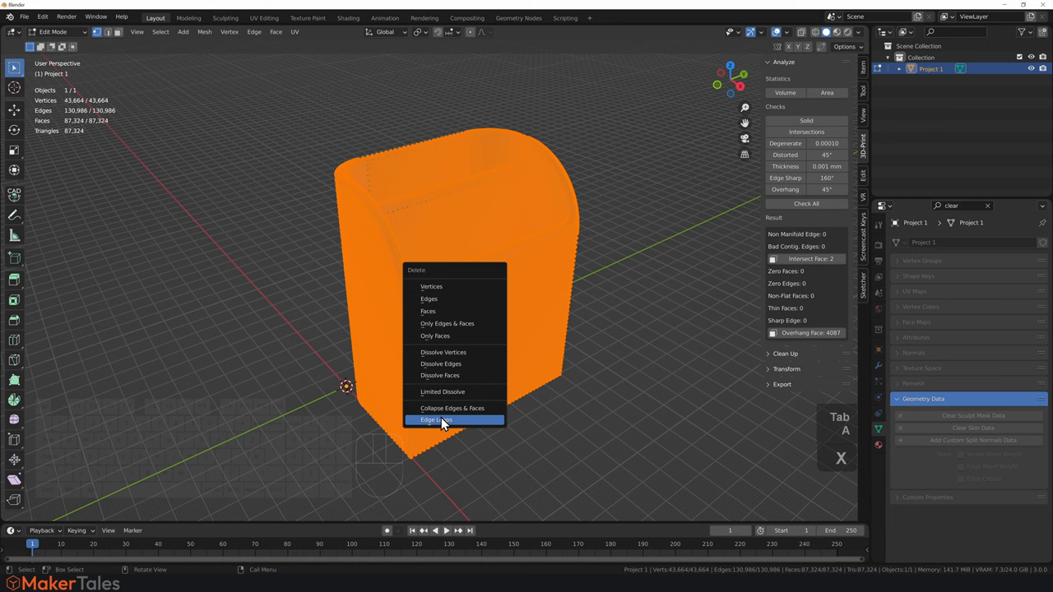
mouse_move(444, 392)
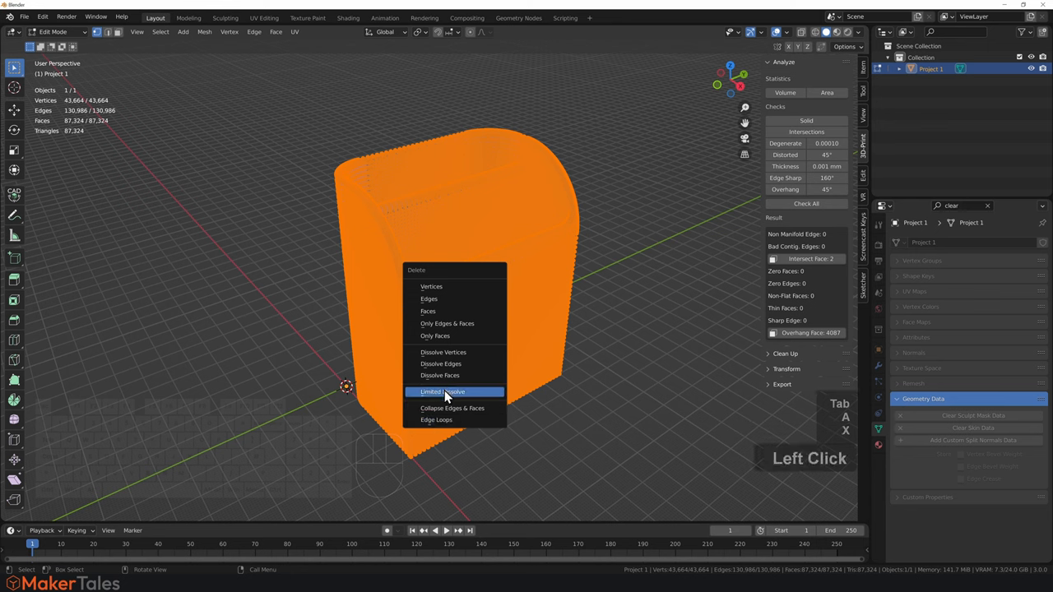
left_click(444, 391)
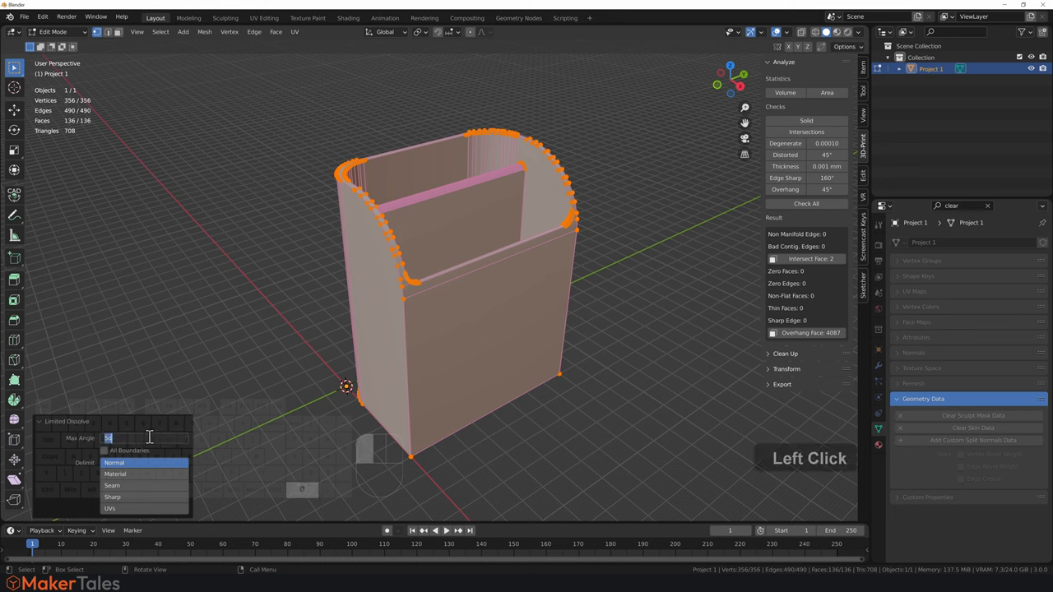
type("0.1")
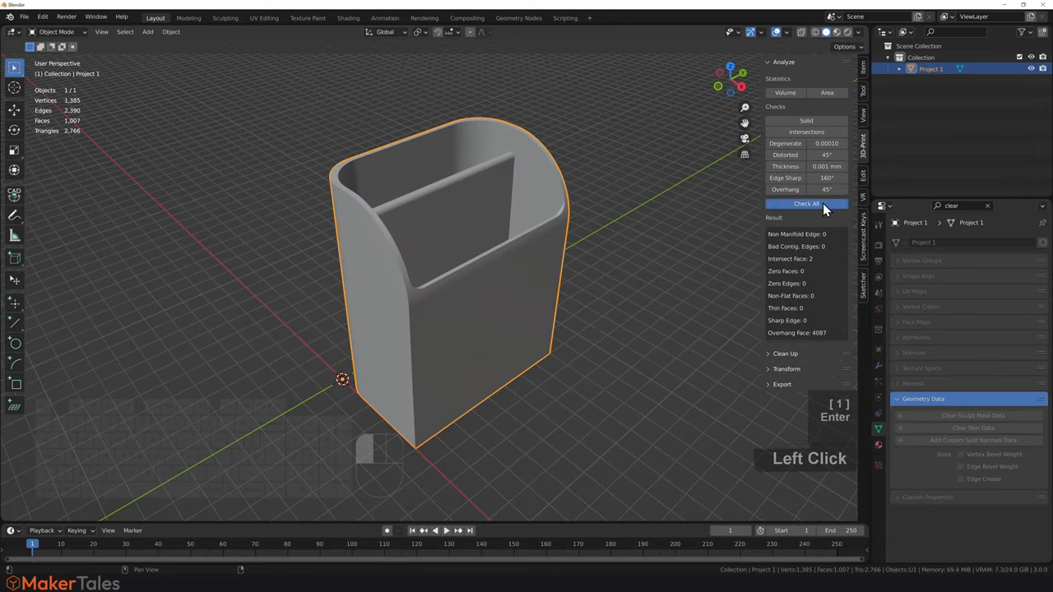
Rerun Check All (five intersecting faces, one overhang) and zoom on the intersecting faces in Edit Mode
left_click(806, 204)
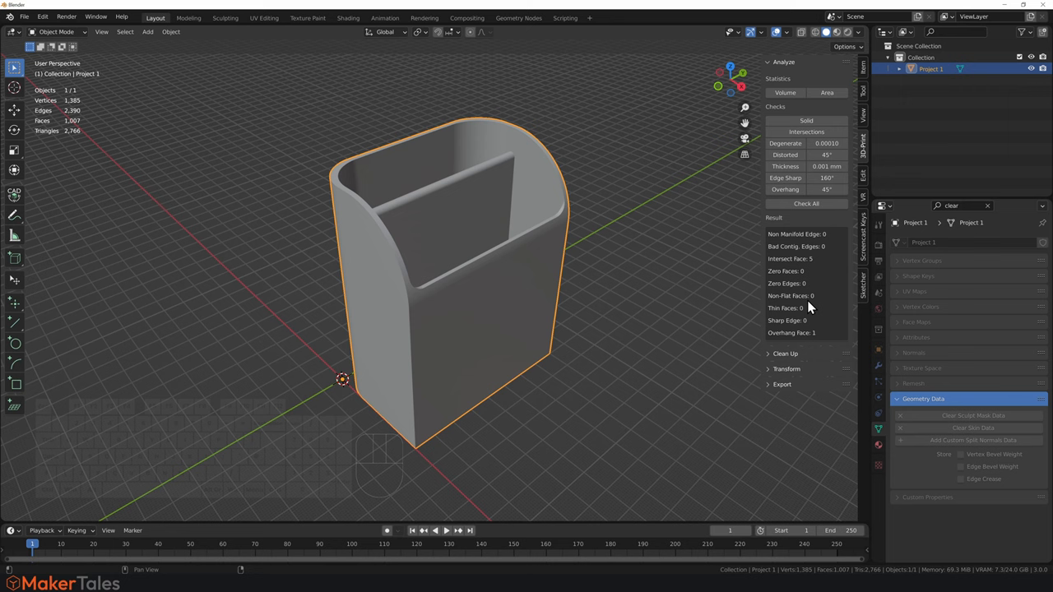
mouse_move(811, 267)
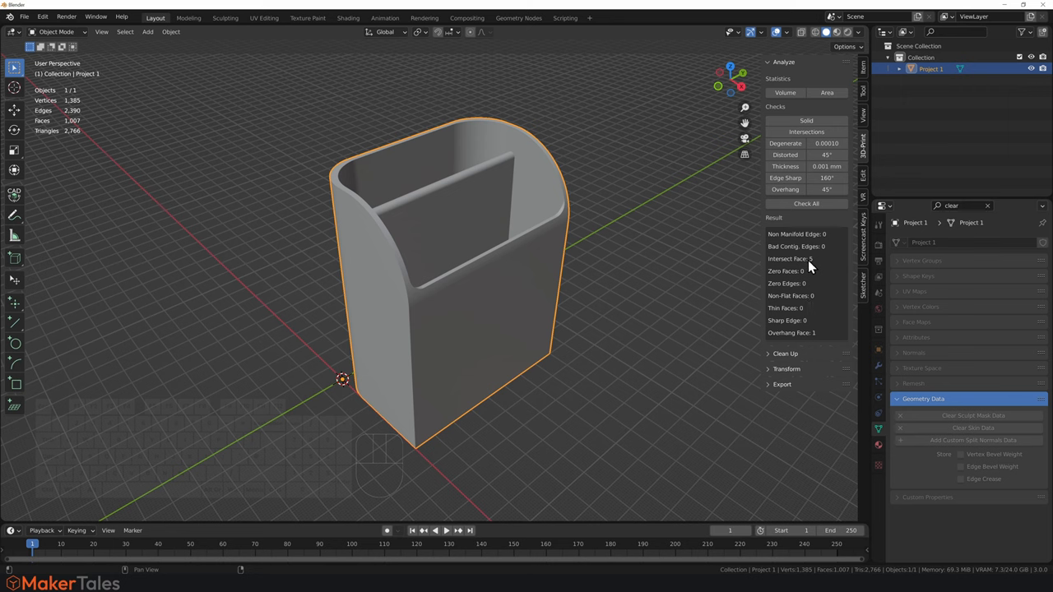
key("Tab")
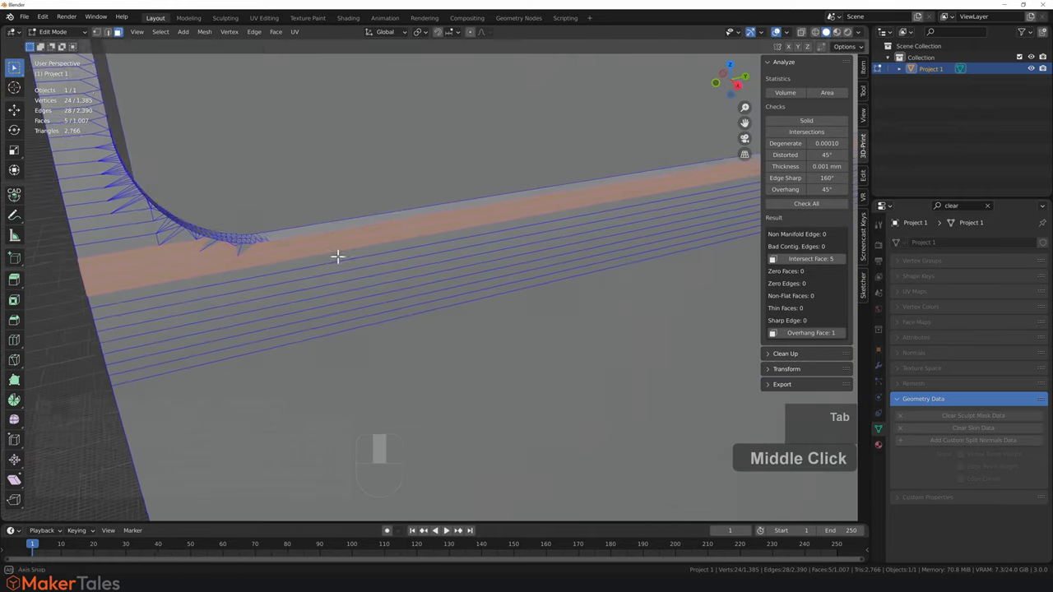
scroll("down", 3)
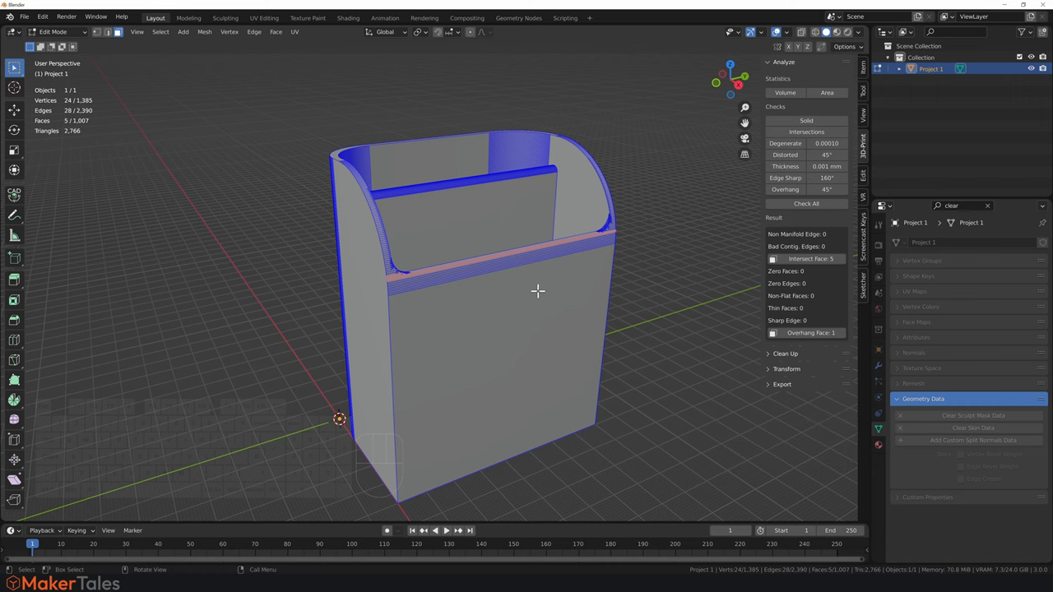
scroll("up", 3)
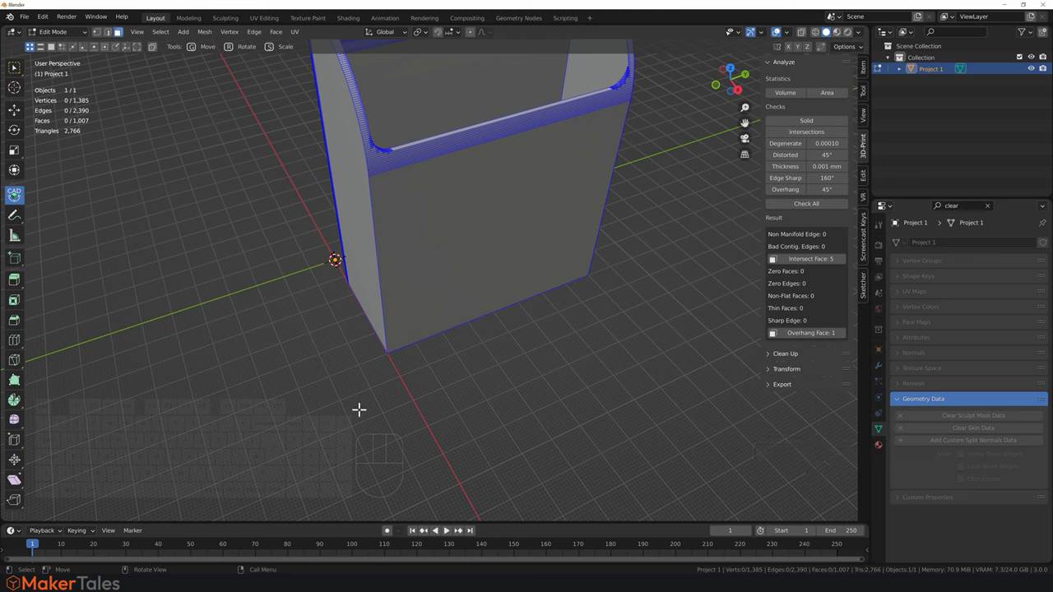
Measure the 8 cm front bottom edge and 2 mm wall thickness with CAD Transform snapping
key("g")
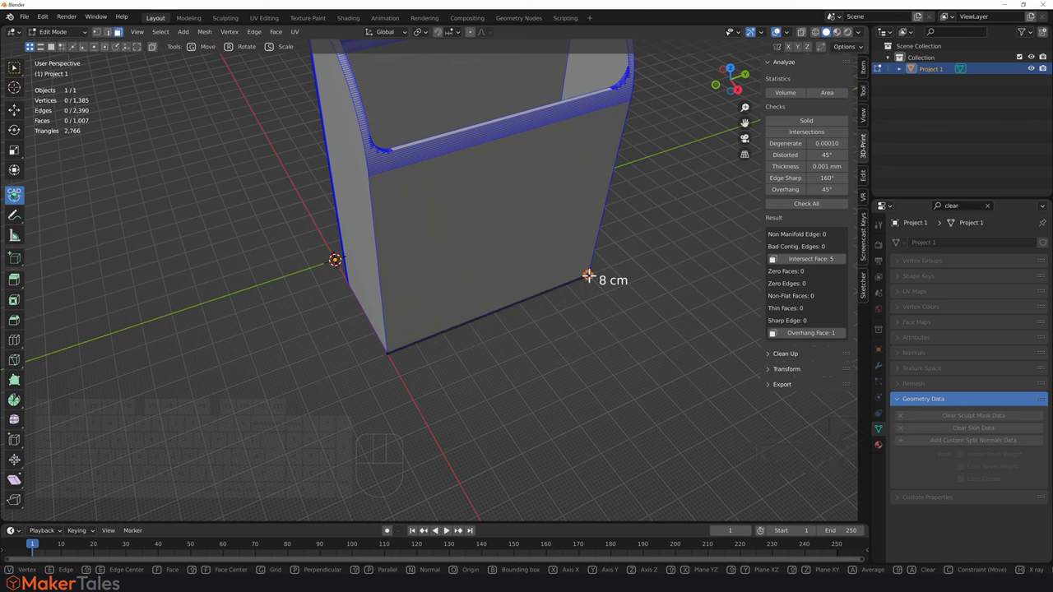
right_click(366, 376)
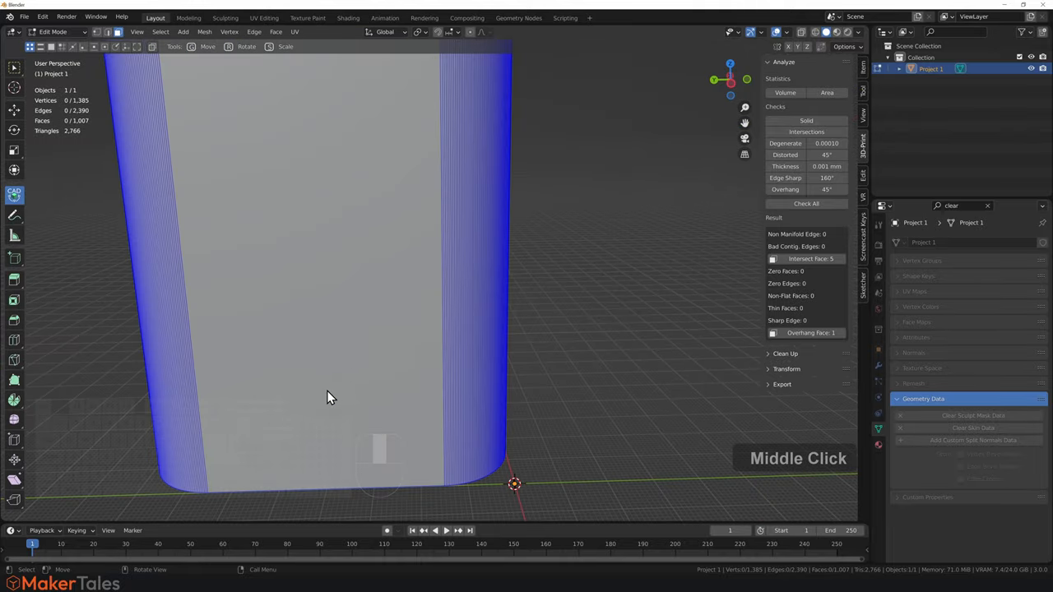
left_click_drag(329, 398, 341, 417)
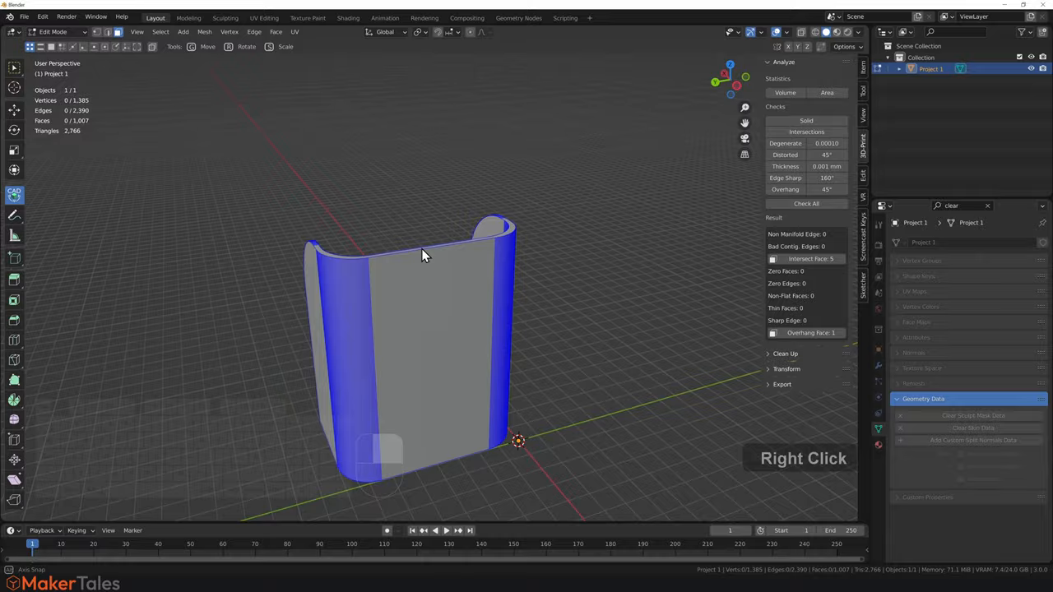
scroll("up", 3)
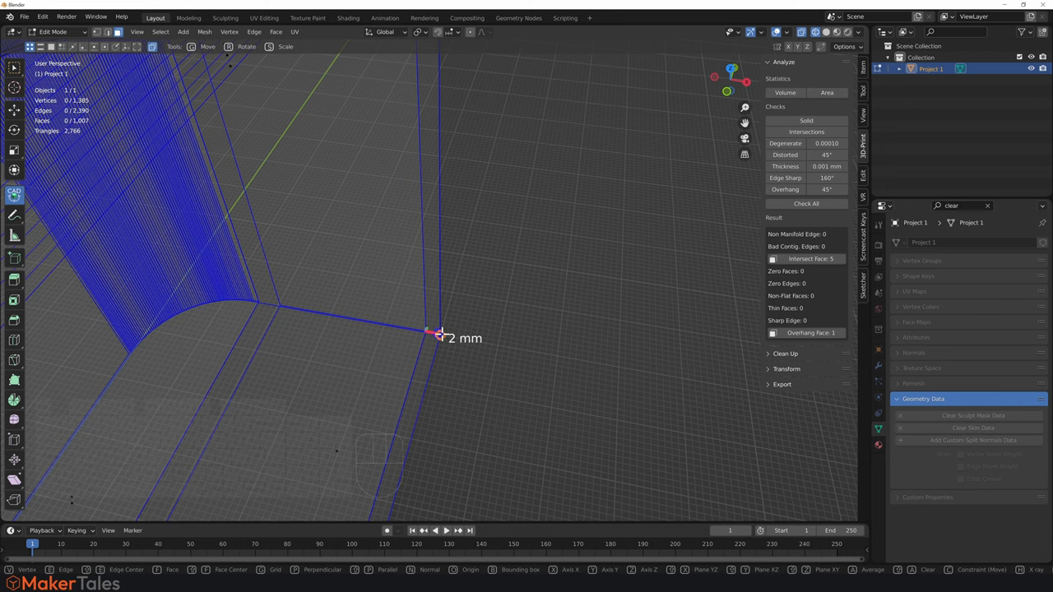
Orbit the sliced Project 1.stl in PrusaSlicer, estimated at 9 h 18 min and 30.76 m filament
middle_click(448, 290)
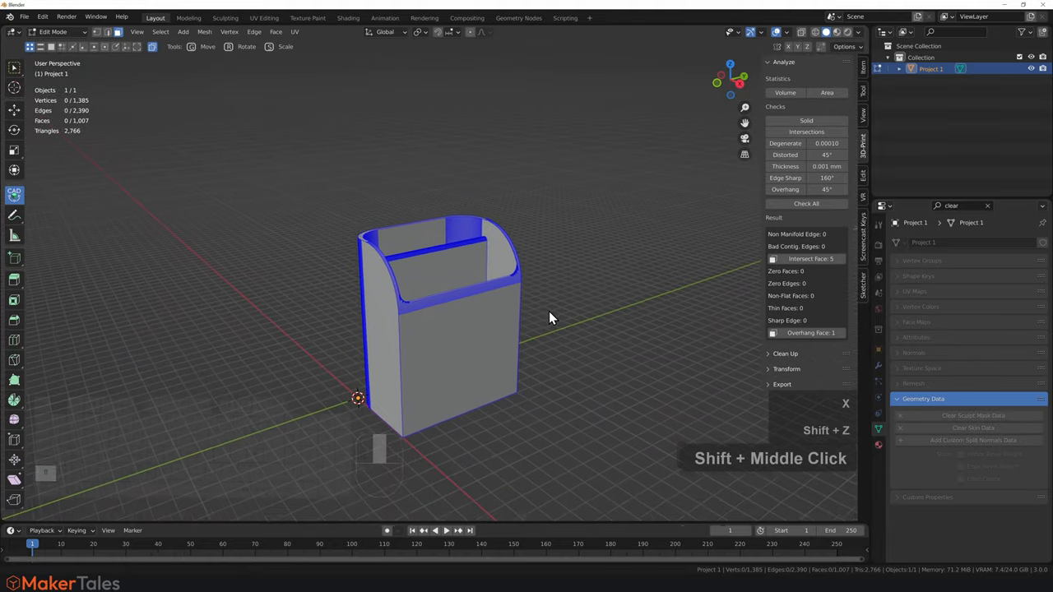
key("Tab")
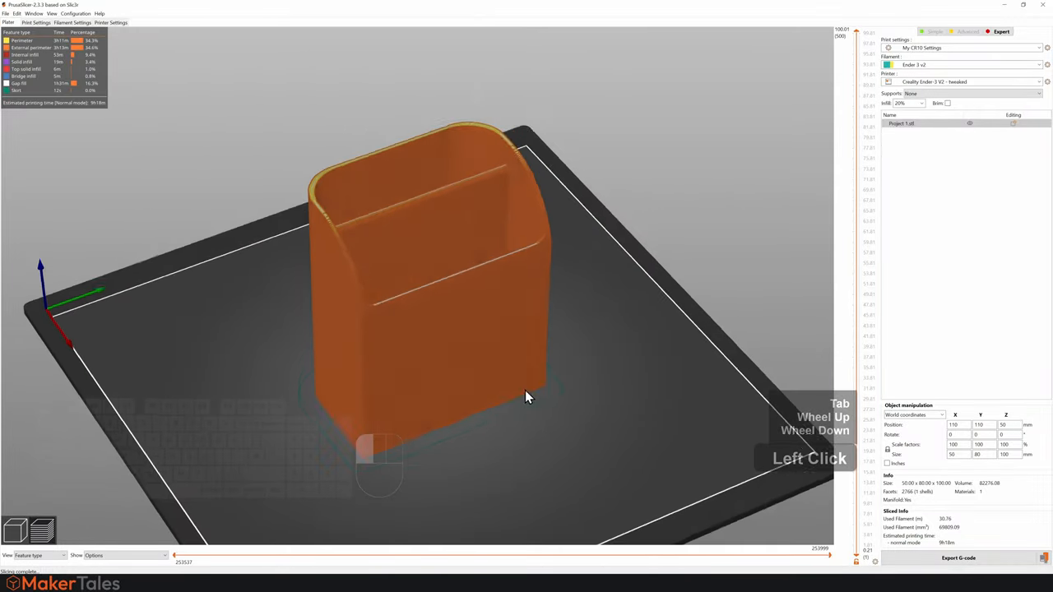
left_click_drag(526, 398, 311, 497)
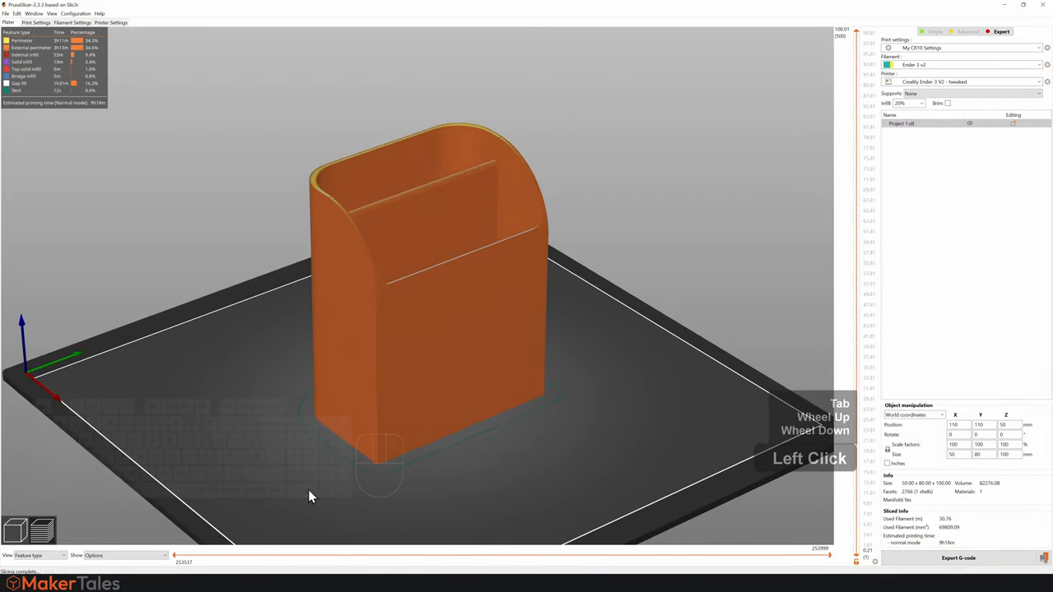